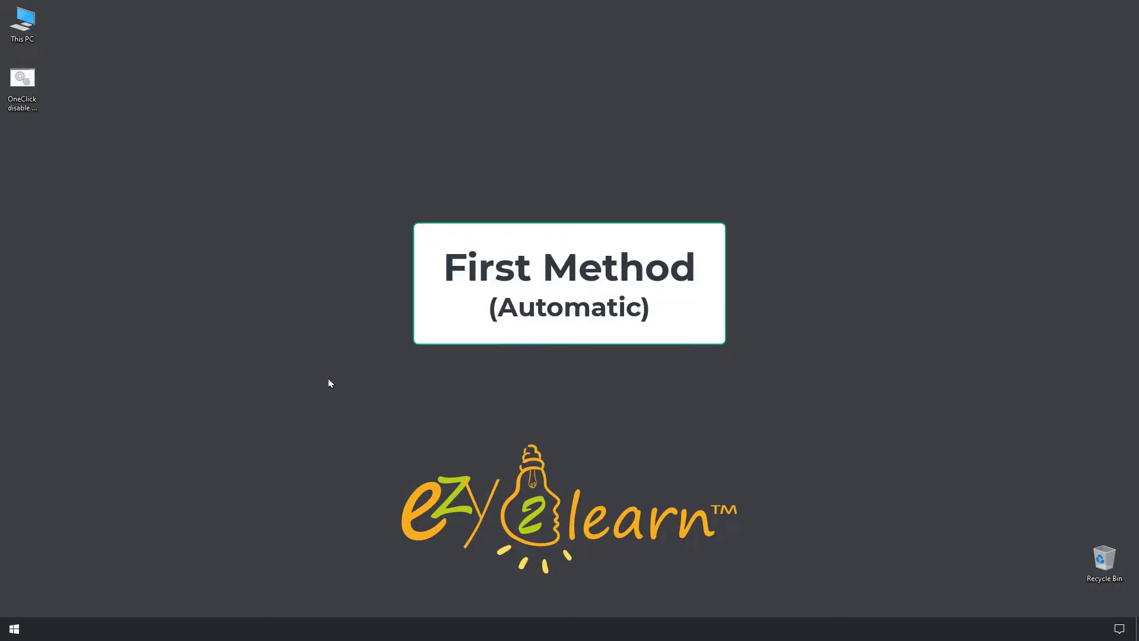
# Run the OneClick script from the desktop and choose option 1 to disable Windows Update
pyautogui.click(22, 87)
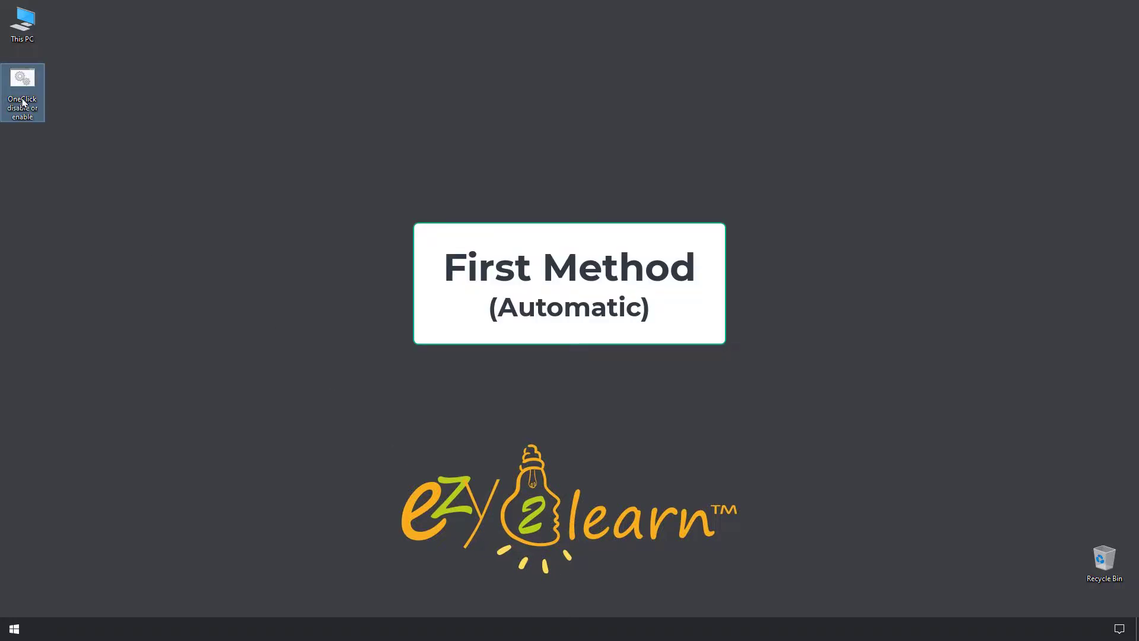
pyautogui.doubleClick(22, 92)
pyautogui.write('1')
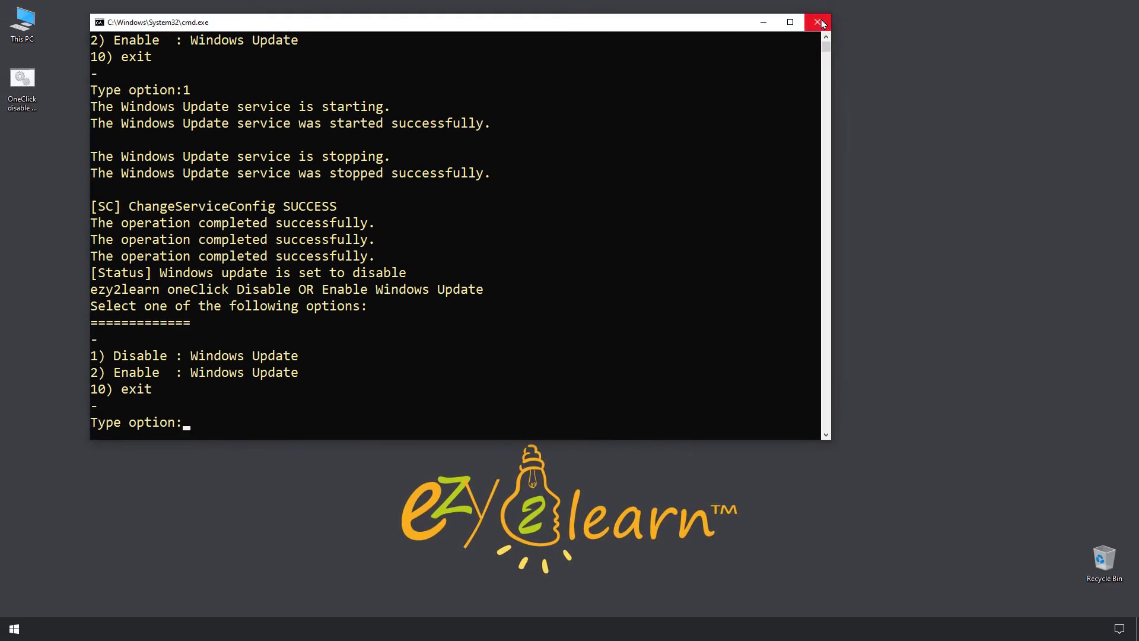
# Close the finished script window and reach Settings via Action Center's All settings
pyautogui.click(818, 22)
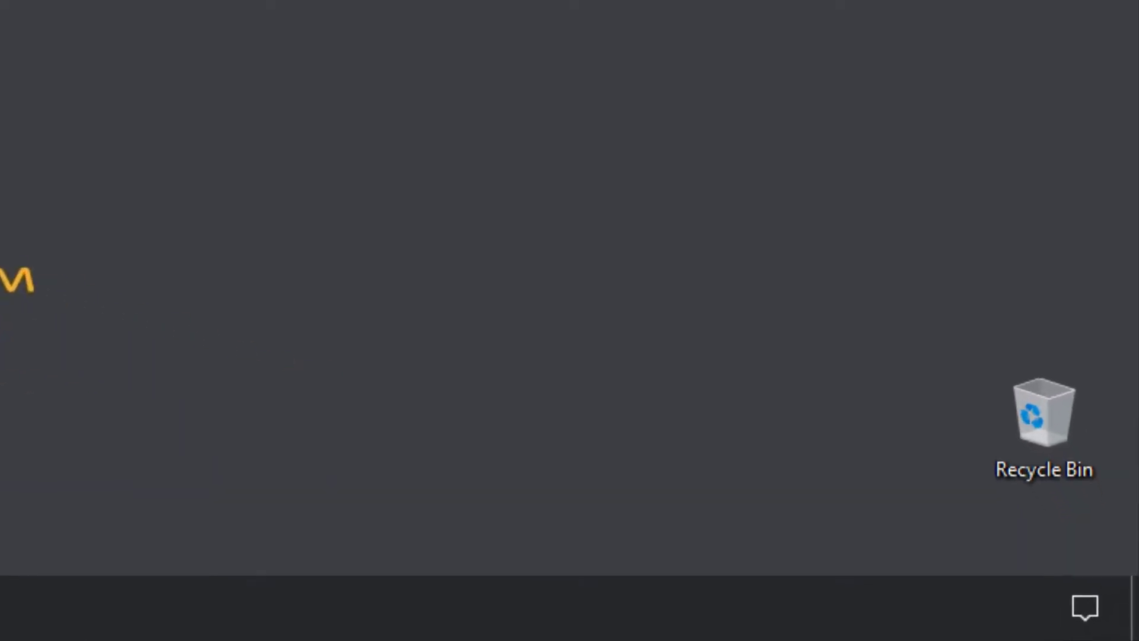
pyautogui.click(1084, 605)
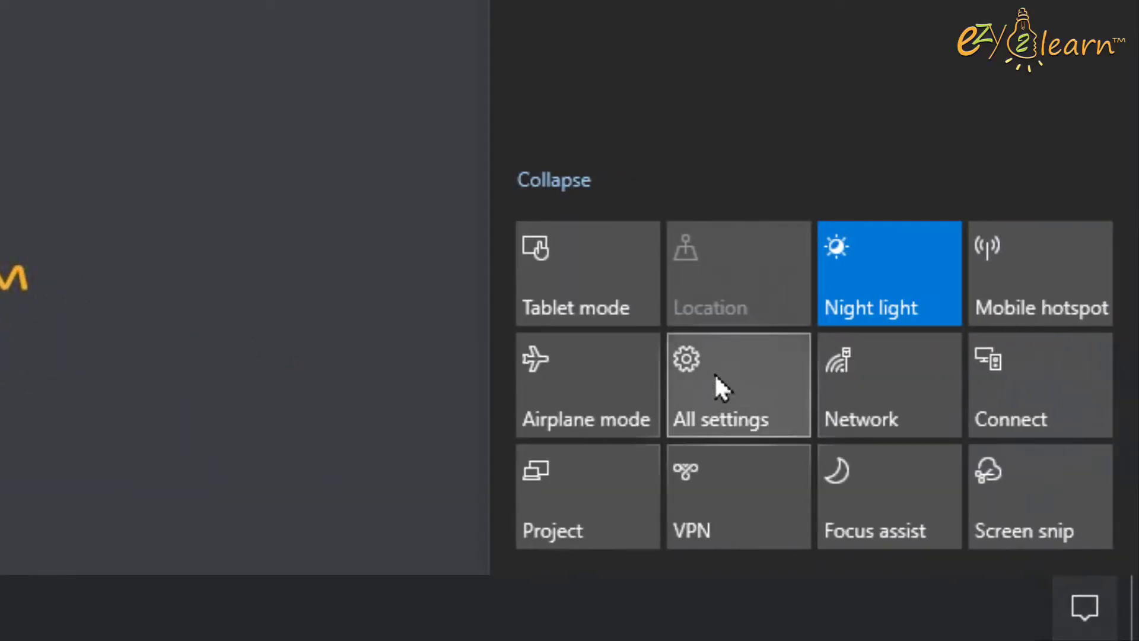
pyautogui.click(738, 385)
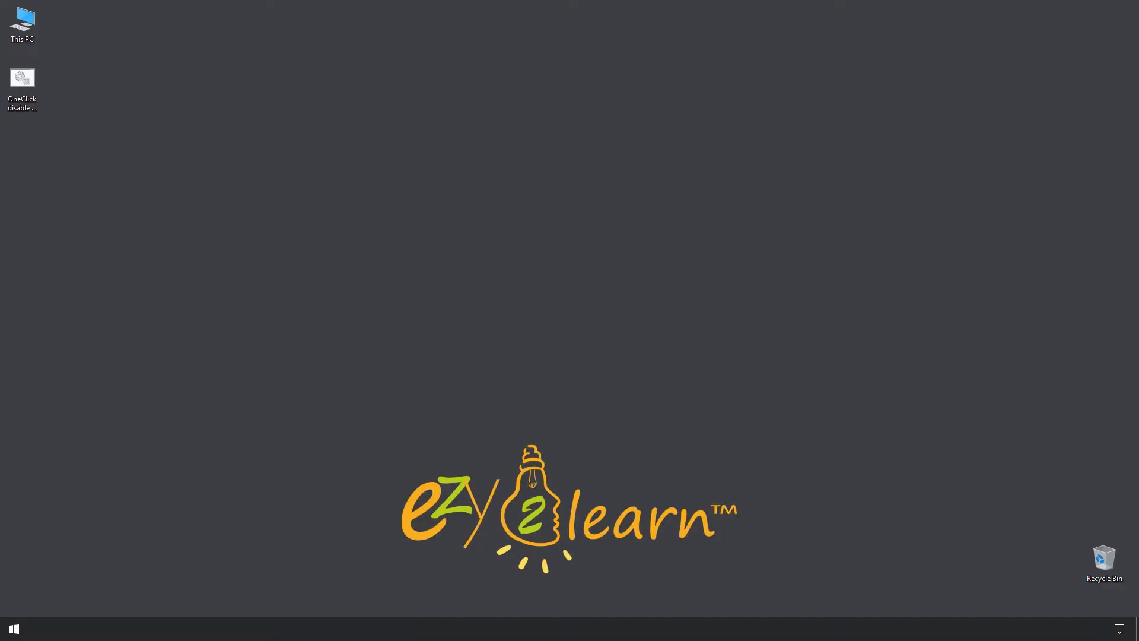
# Launch the Local Group Policy Editor with gpedit.msc from the Run box
pyautogui.rightClick(13, 628)
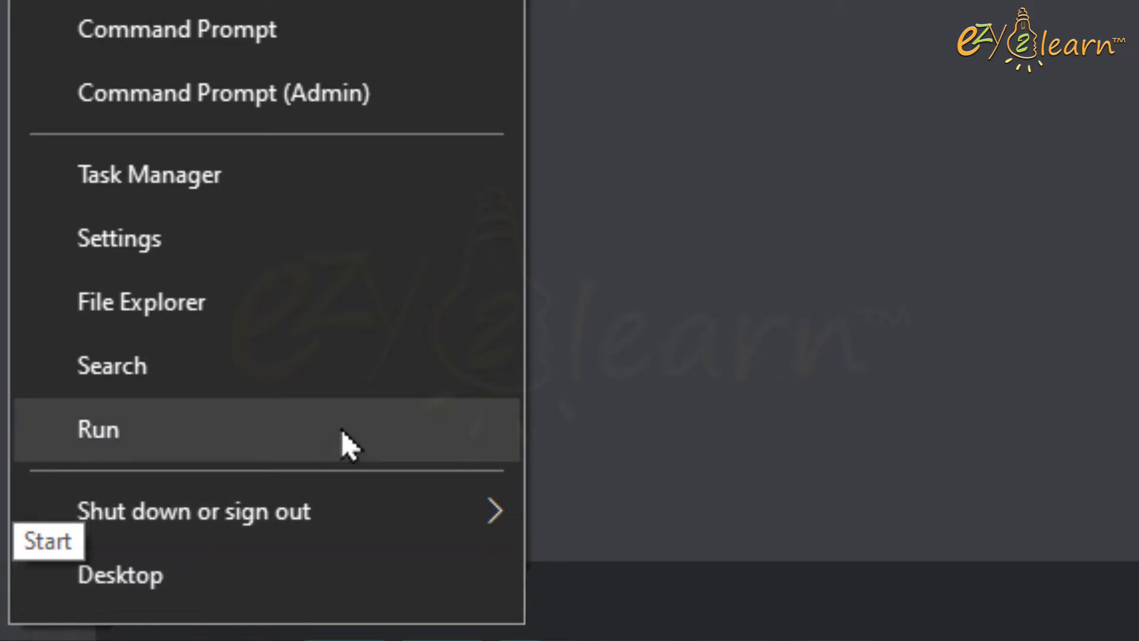
pyautogui.click(98, 429)
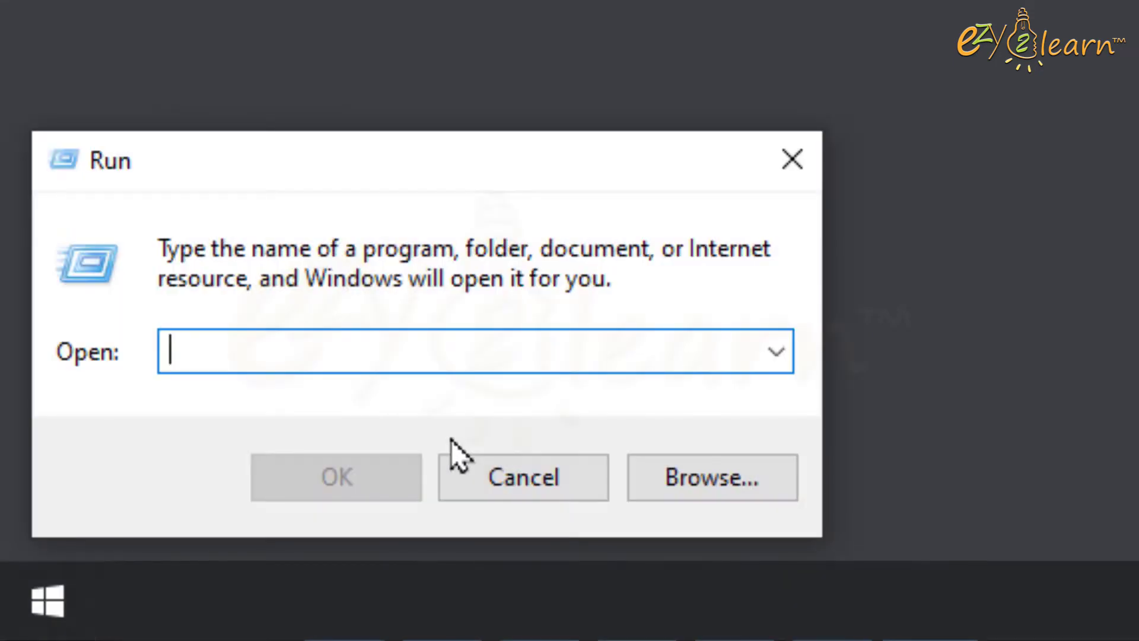
pyautogui.write('gpedit.msc')
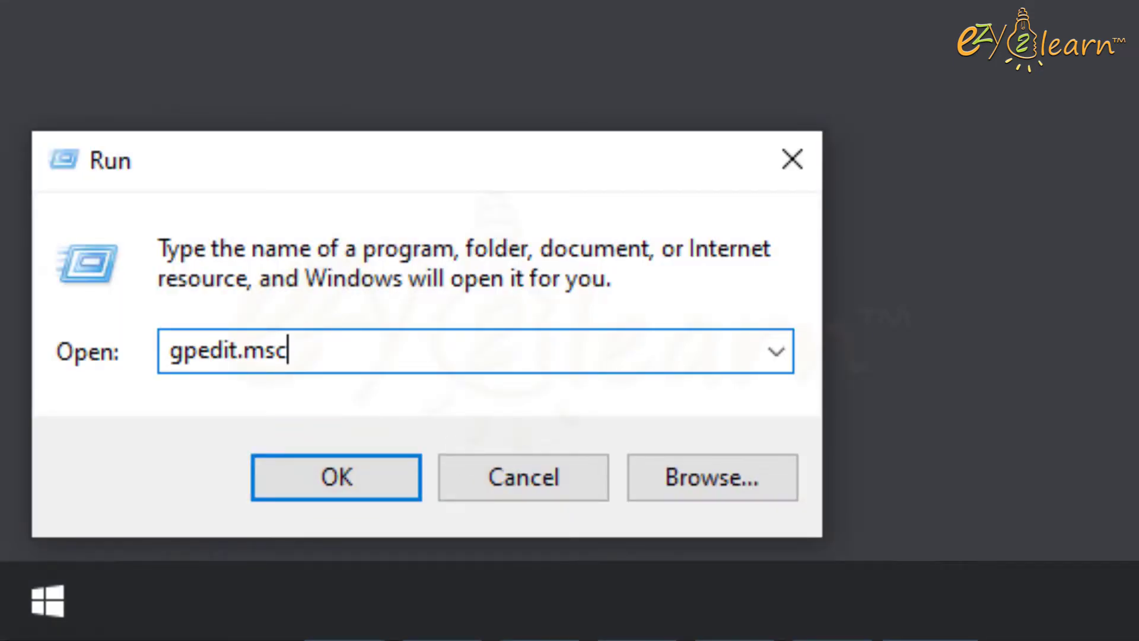
pyautogui.moveTo(906, 436)
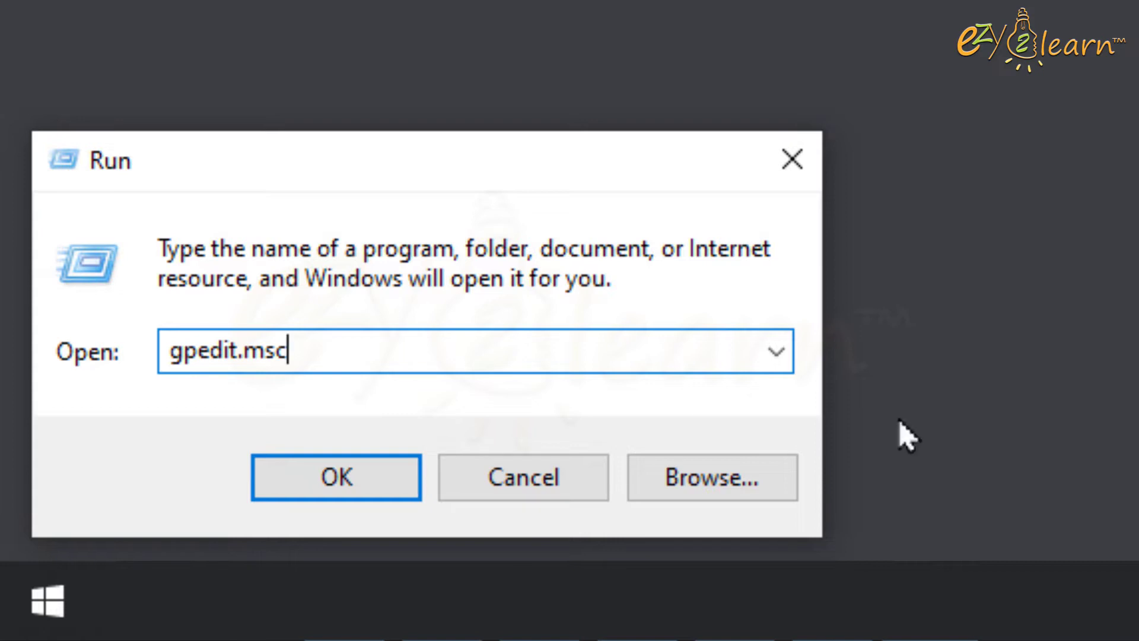
pyautogui.click(336, 477)
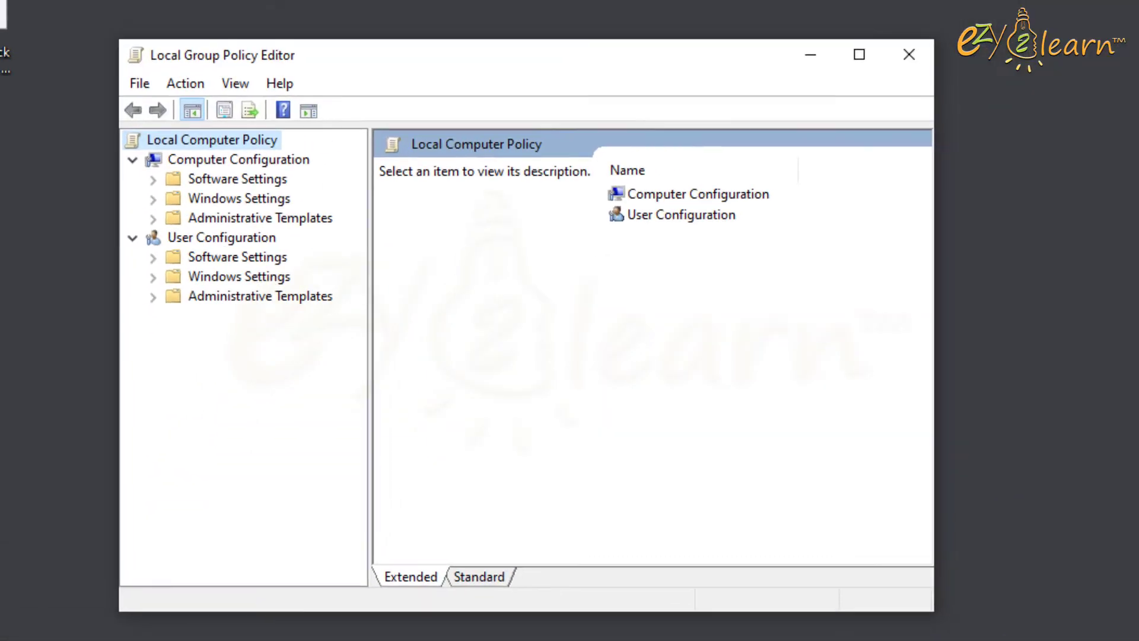
# Navigate to Administrative Templates > Windows Components > Windows Update
pyautogui.click(857, 55)
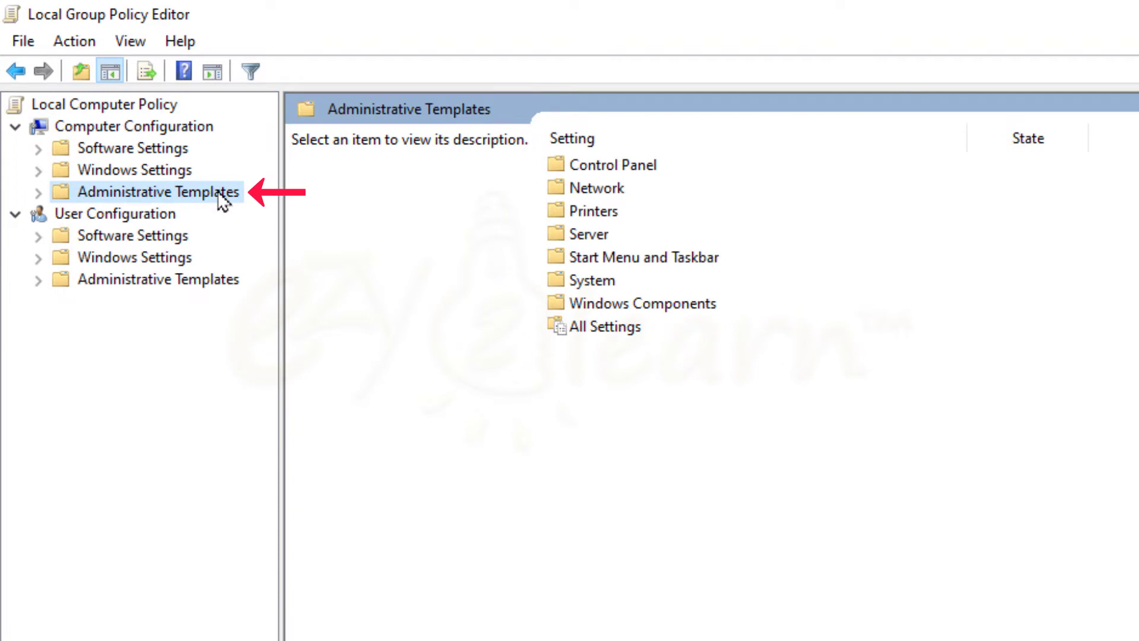
pyautogui.moveTo(693, 320)
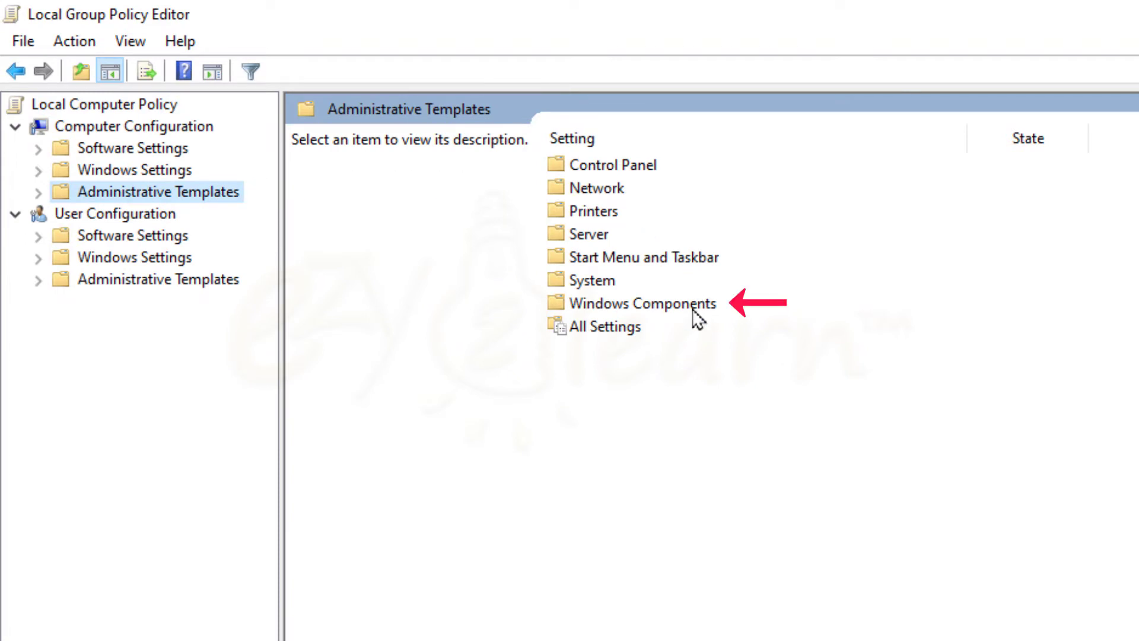
pyautogui.doubleClick(640, 303)
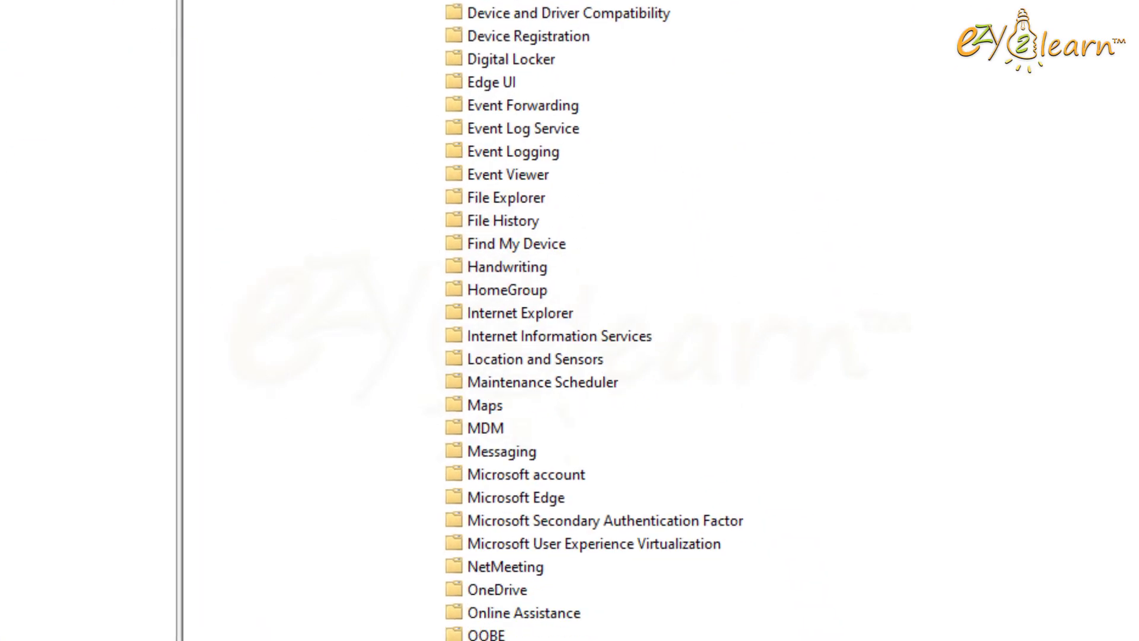
pyautogui.scroll(-3)
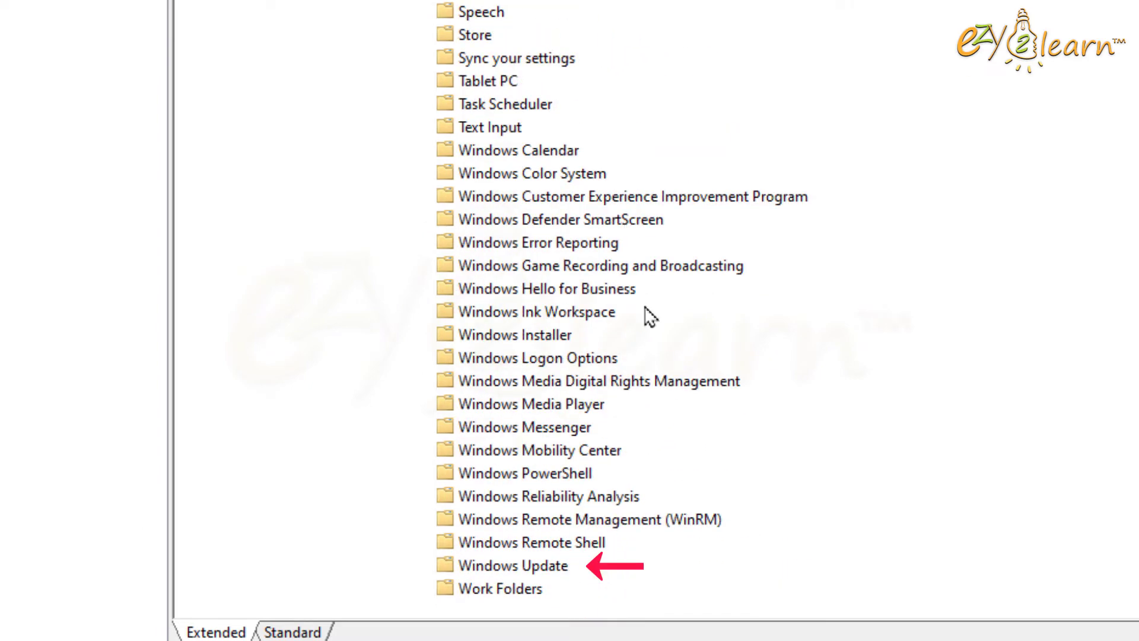
pyautogui.click(512, 565)
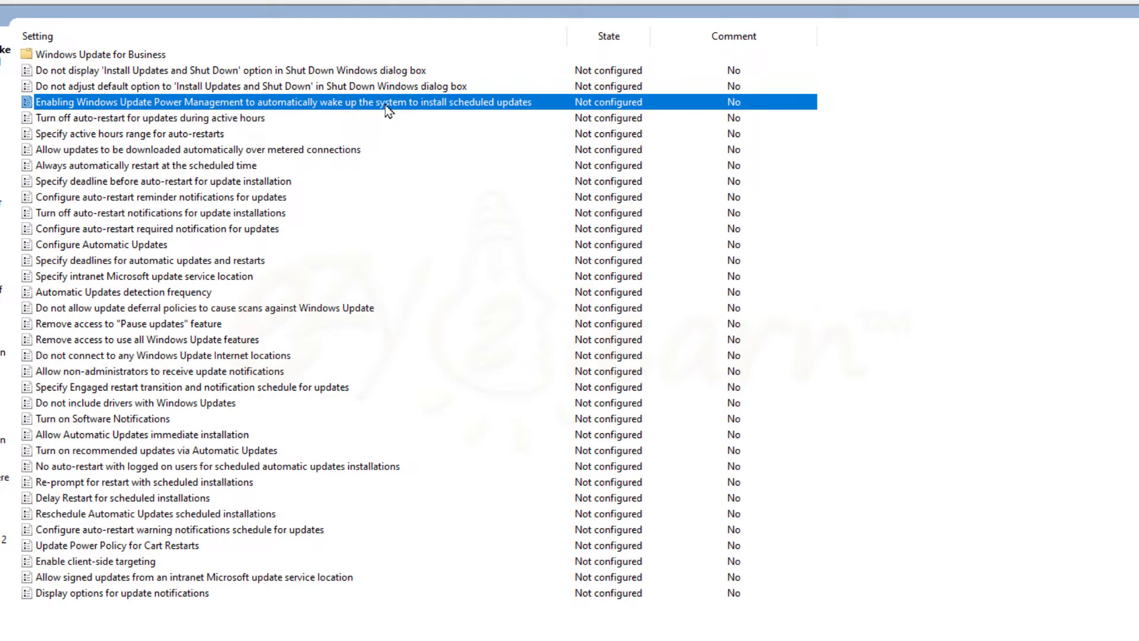
# Disable wake-up for scheduled installs and configure the following policies, including update notifications
pyautogui.doubleClick(282, 102)
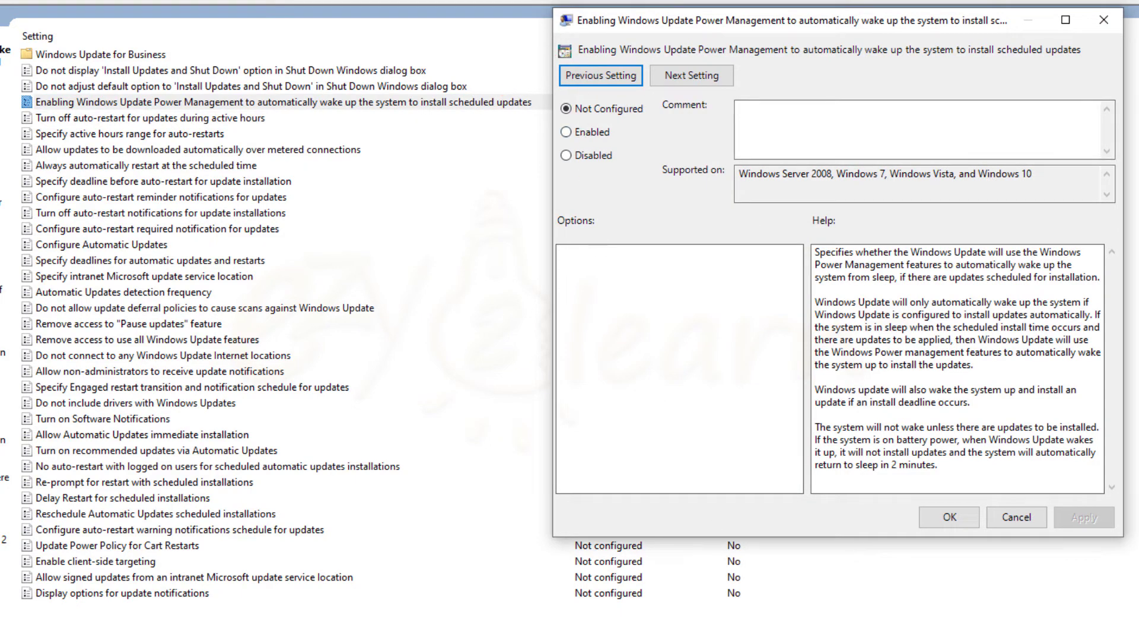
pyautogui.click(565, 155)
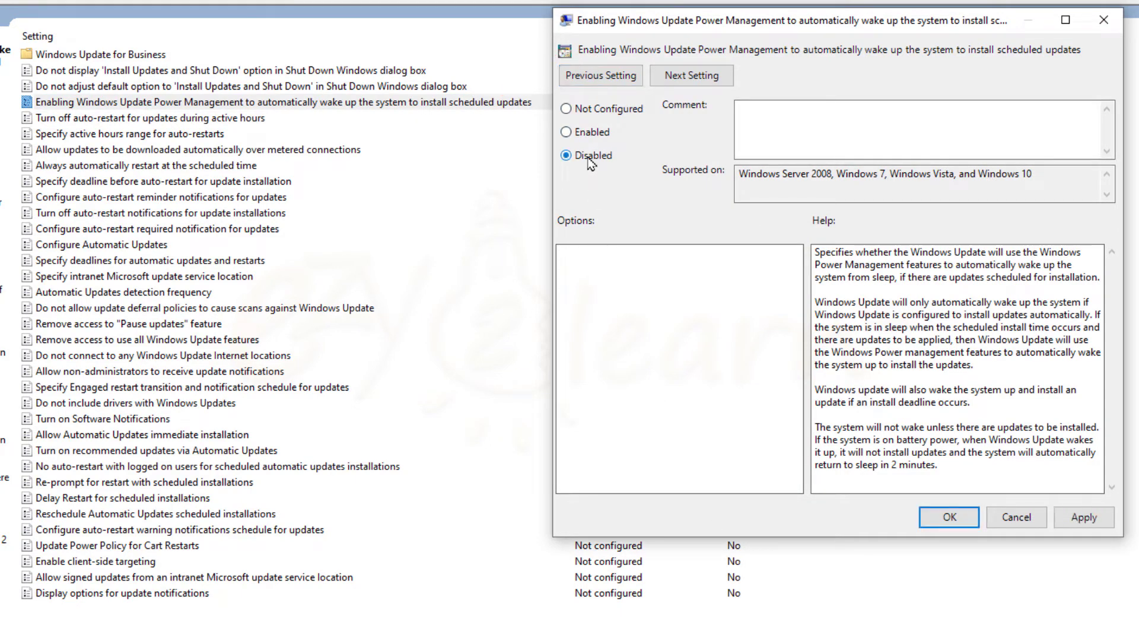
pyautogui.moveTo(783, 270)
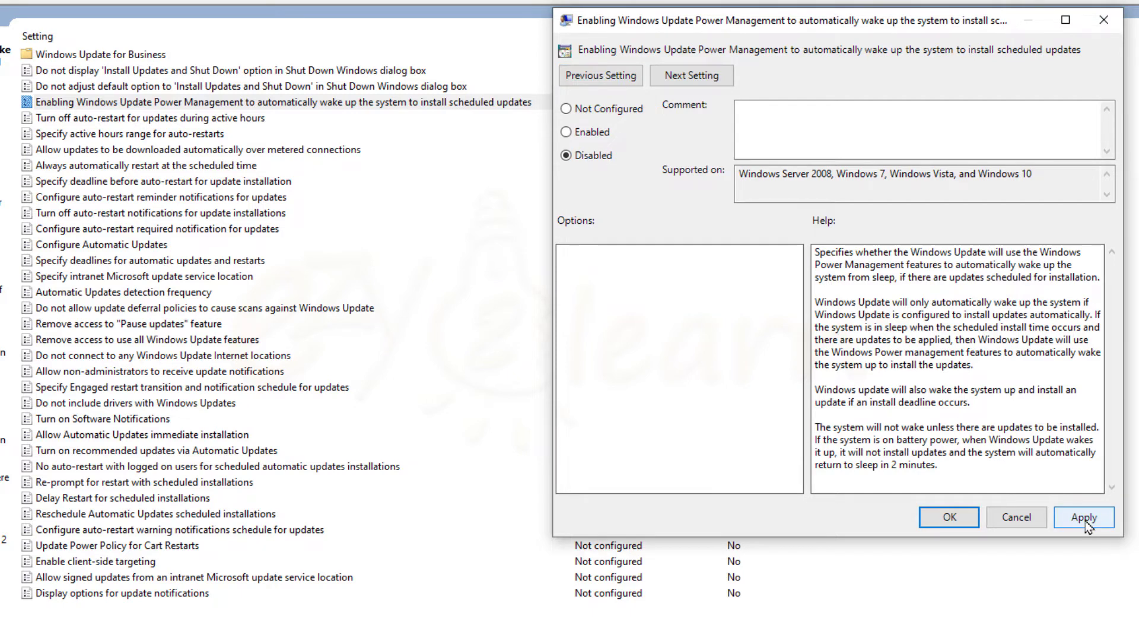
pyautogui.click(1083, 517)
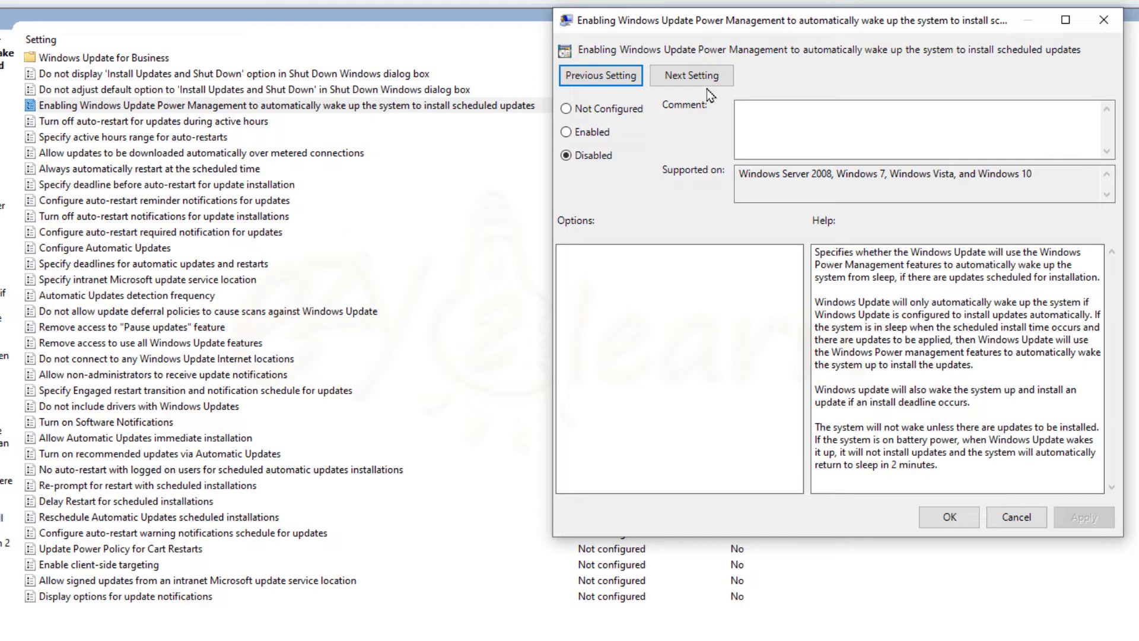
pyautogui.click(690, 75)
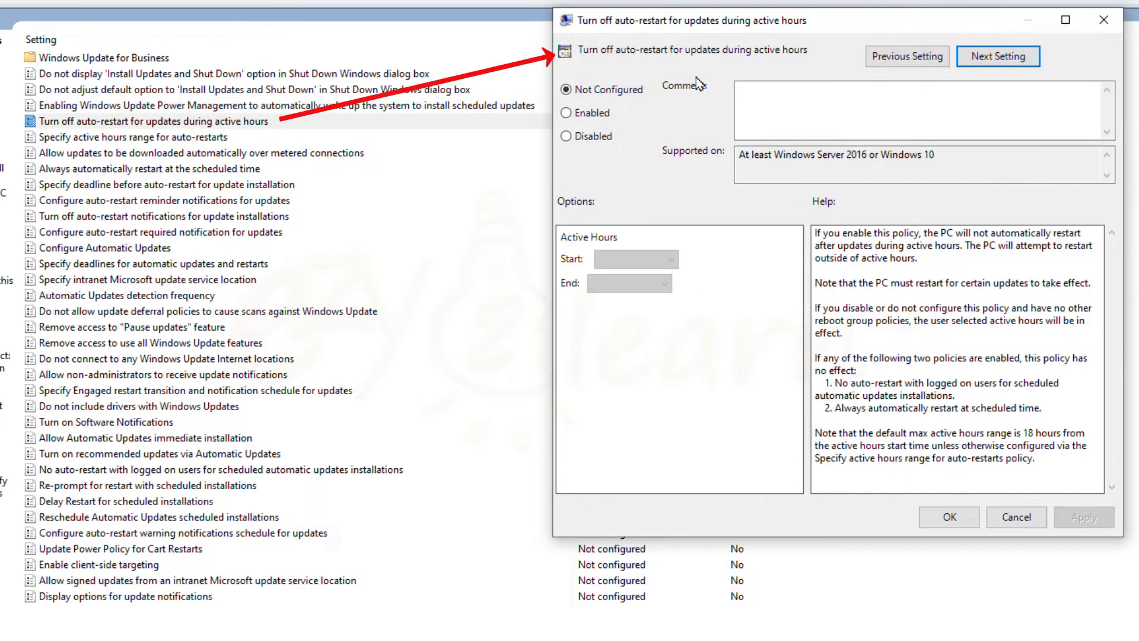
pyautogui.click(565, 112)
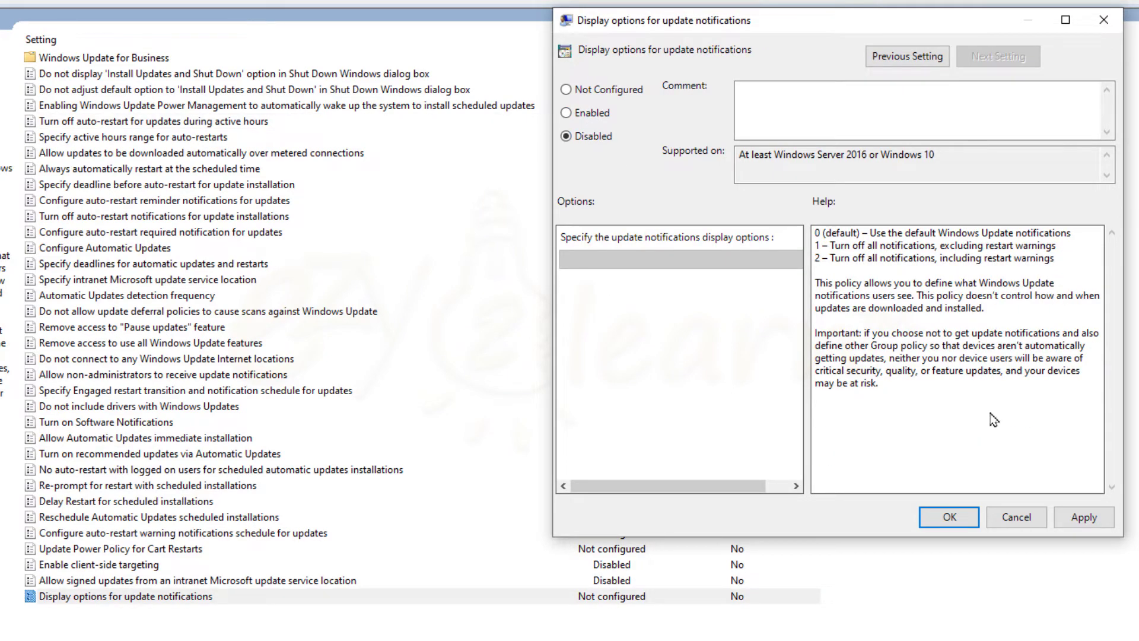
pyautogui.click(947, 516)
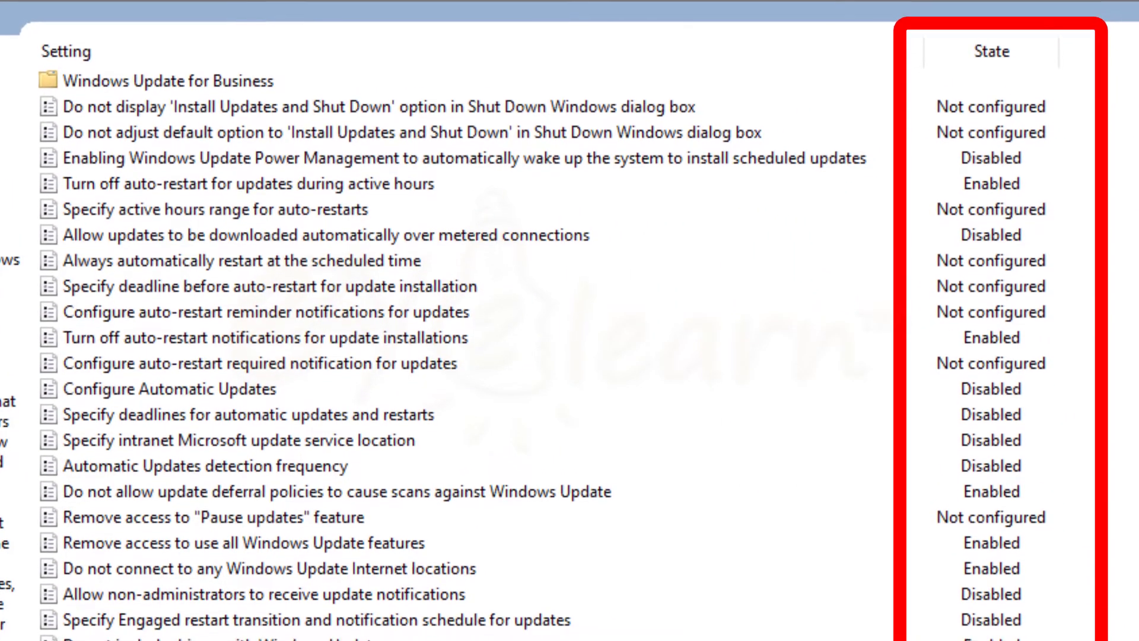
# Scroll through the Windows Update policy list to check each configured state
pyautogui.scroll(-3)
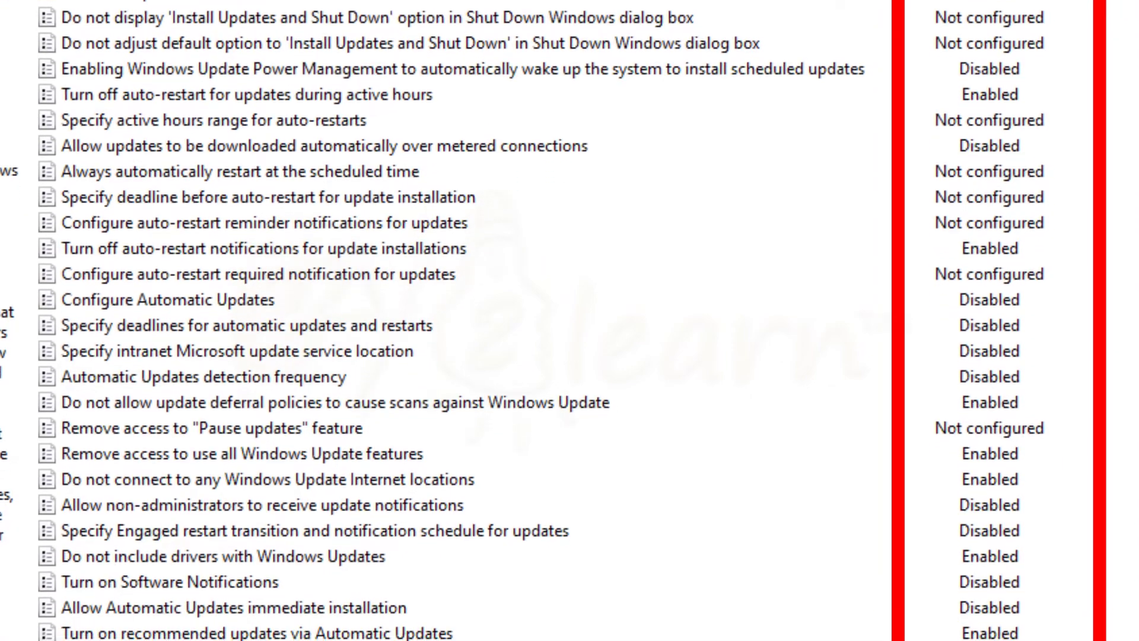
pyautogui.scroll(-3)
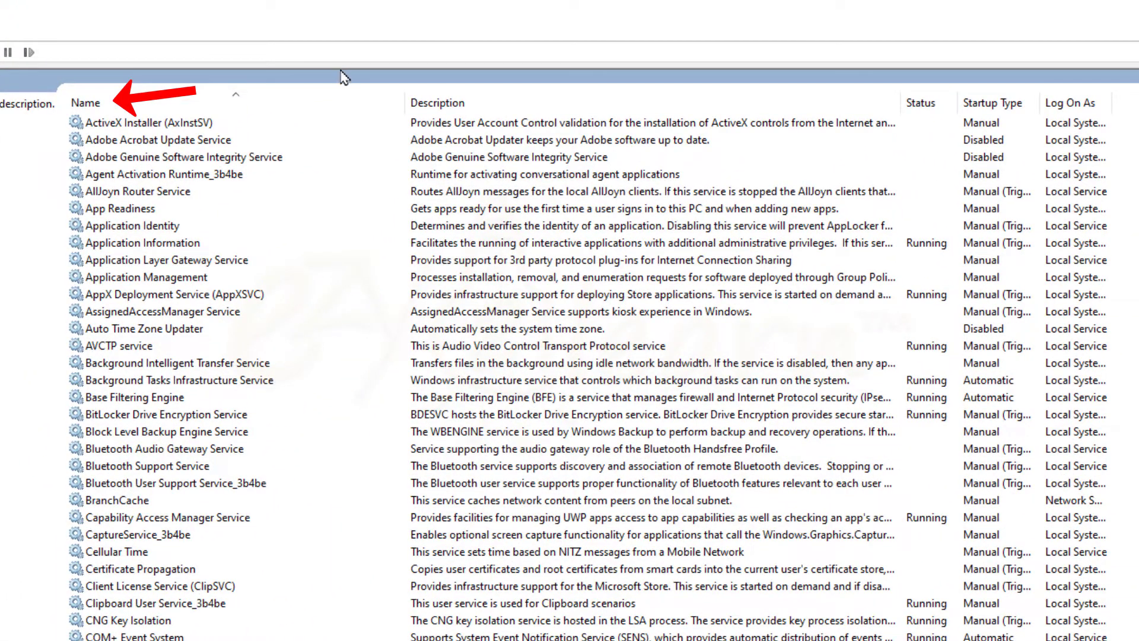
# Set the Windows Update service's startup type to Disabled and apply
pyautogui.click(85, 103)
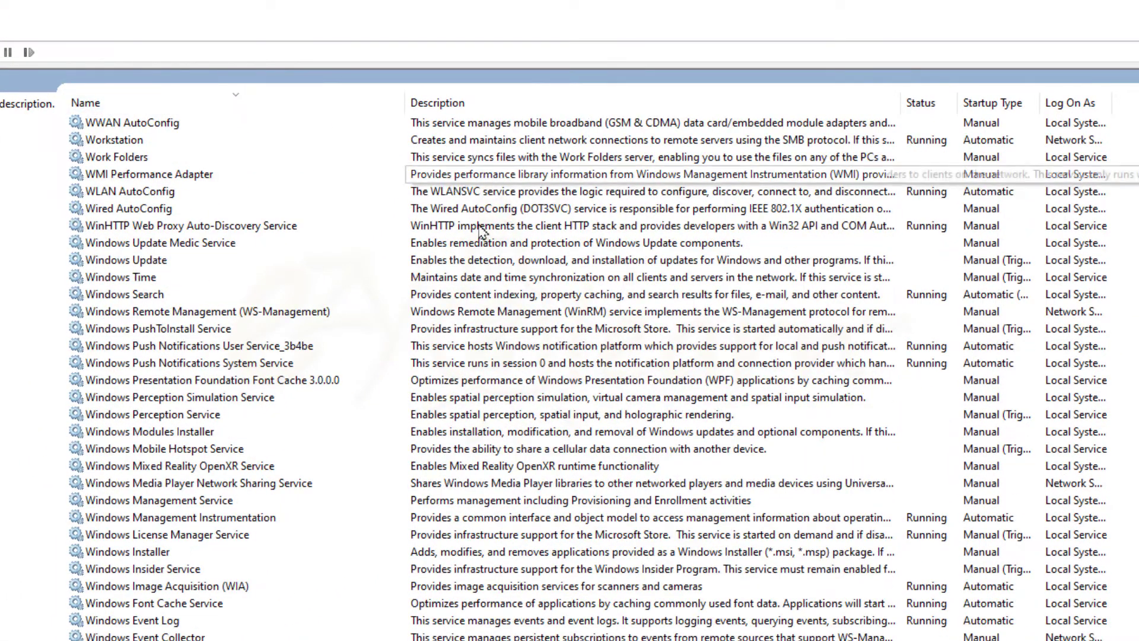
pyautogui.click(127, 259)
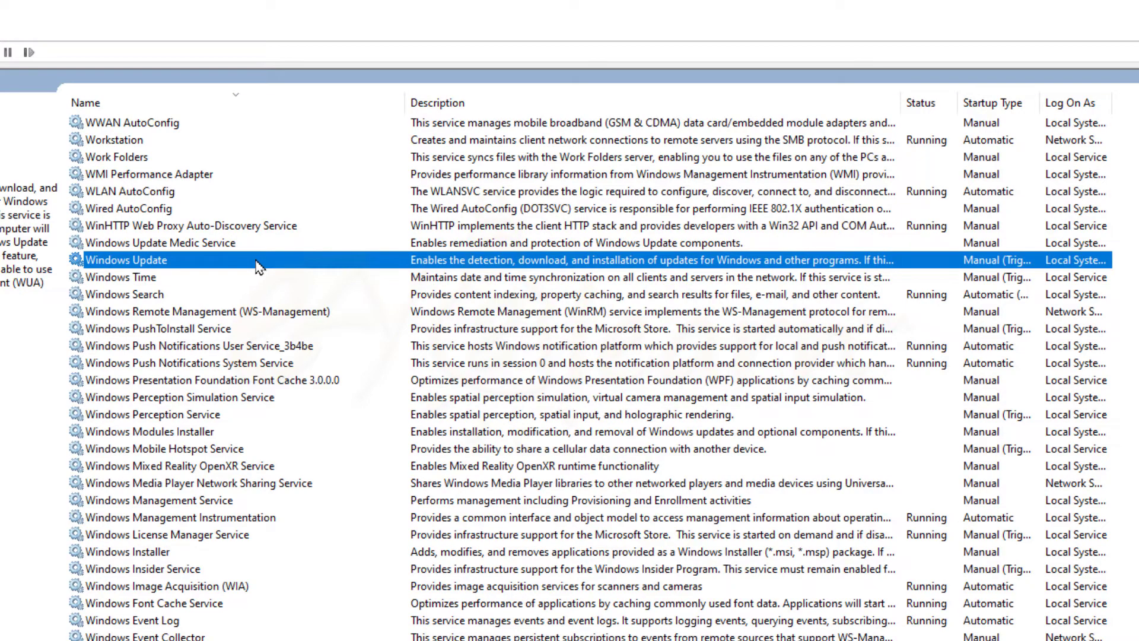
pyautogui.rightClick(127, 260)
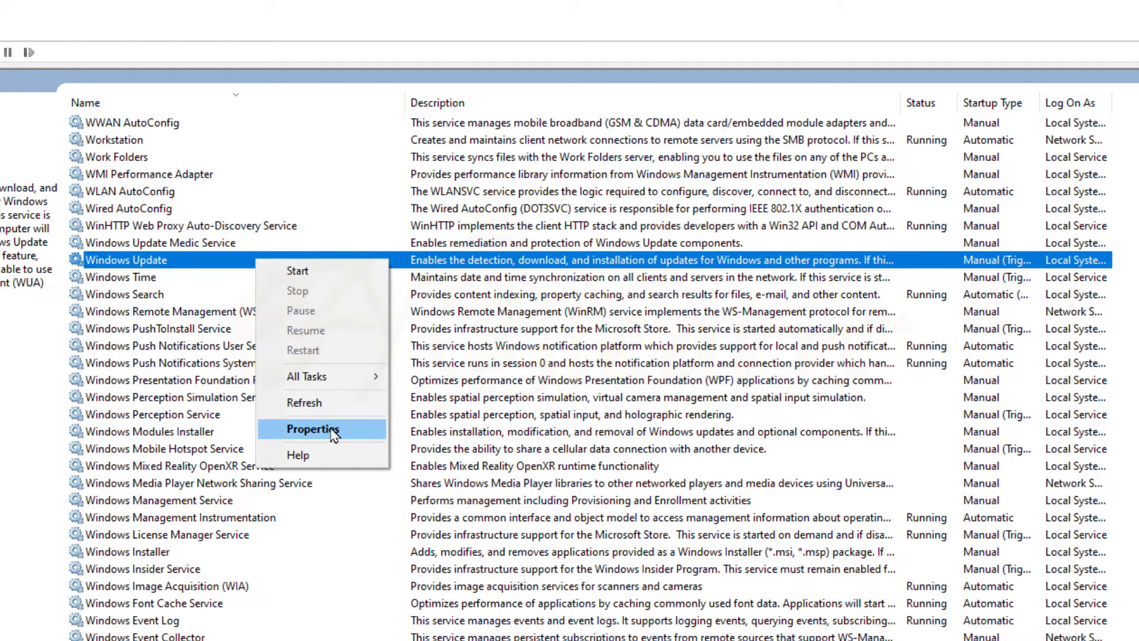
pyautogui.click(311, 428)
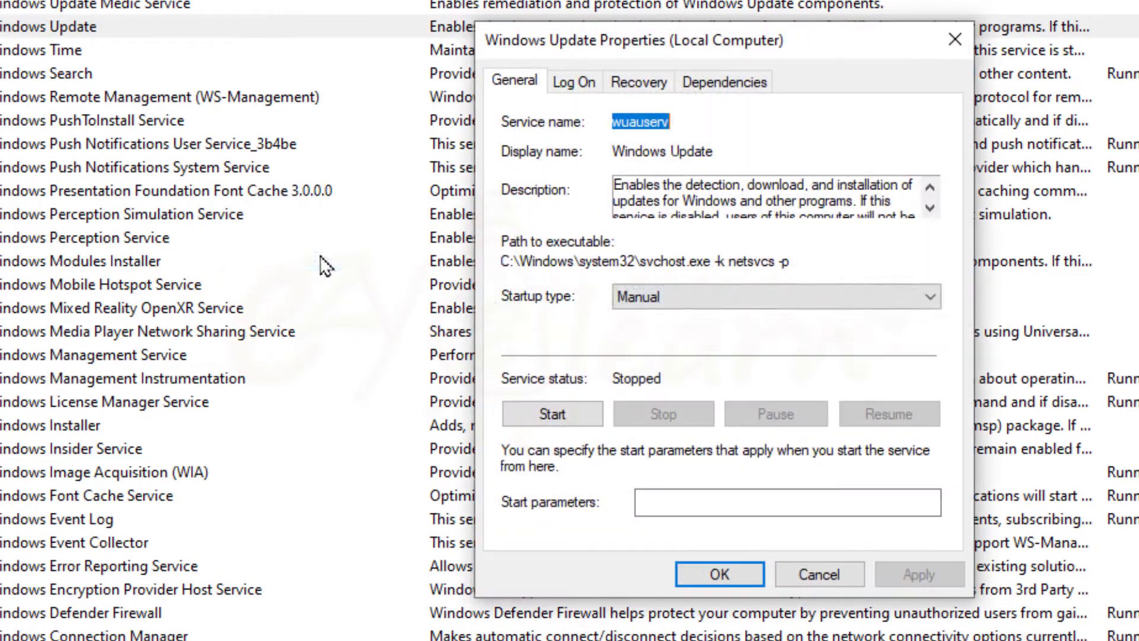
pyautogui.click(774, 296)
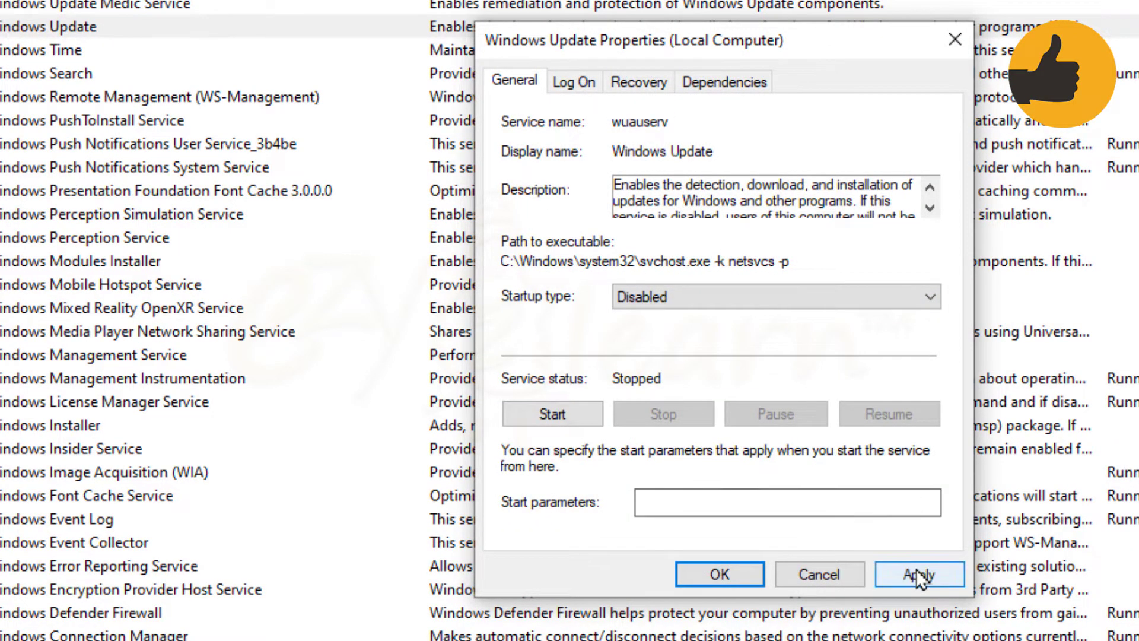
pyautogui.click(918, 574)
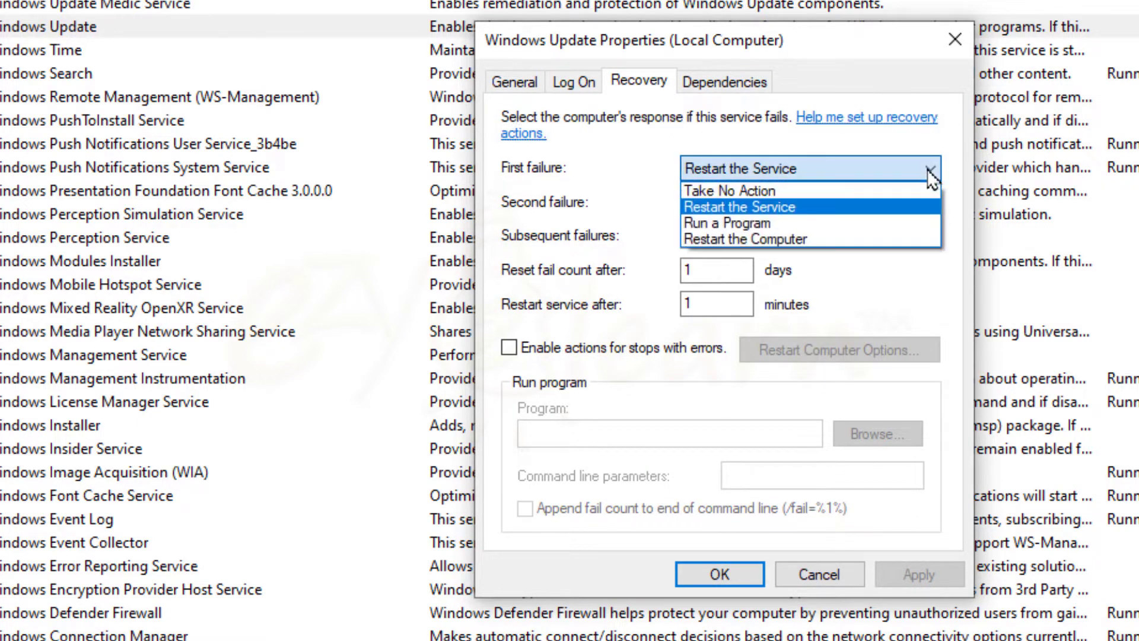
# Set the service's failure recovery to Take No Action, then close its properties
pyautogui.click(730, 191)
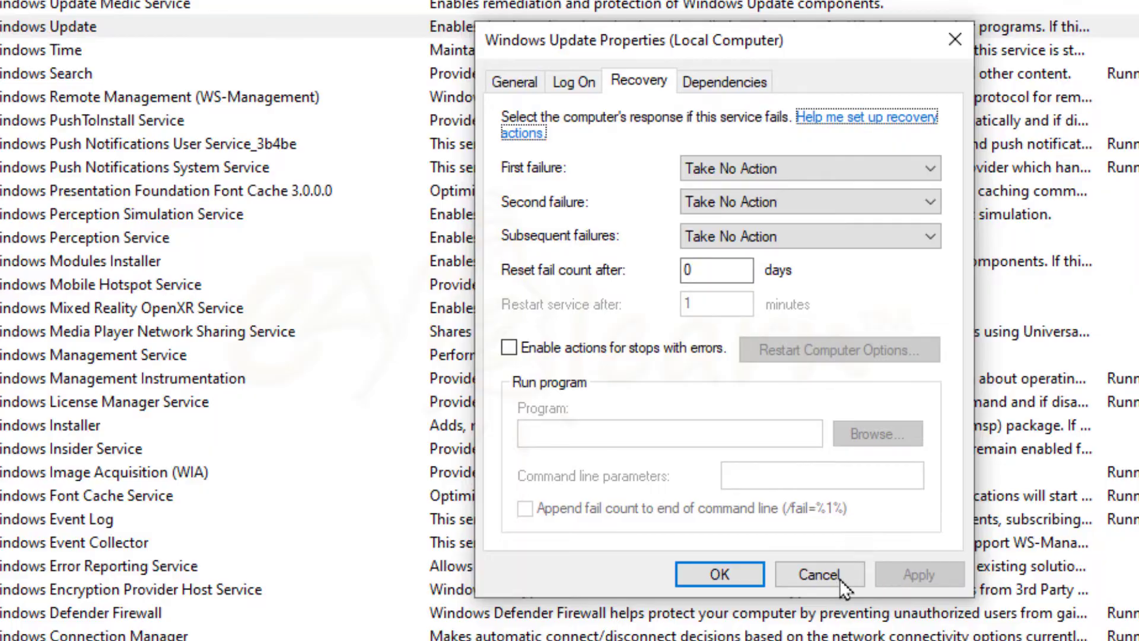
pyautogui.click(818, 573)
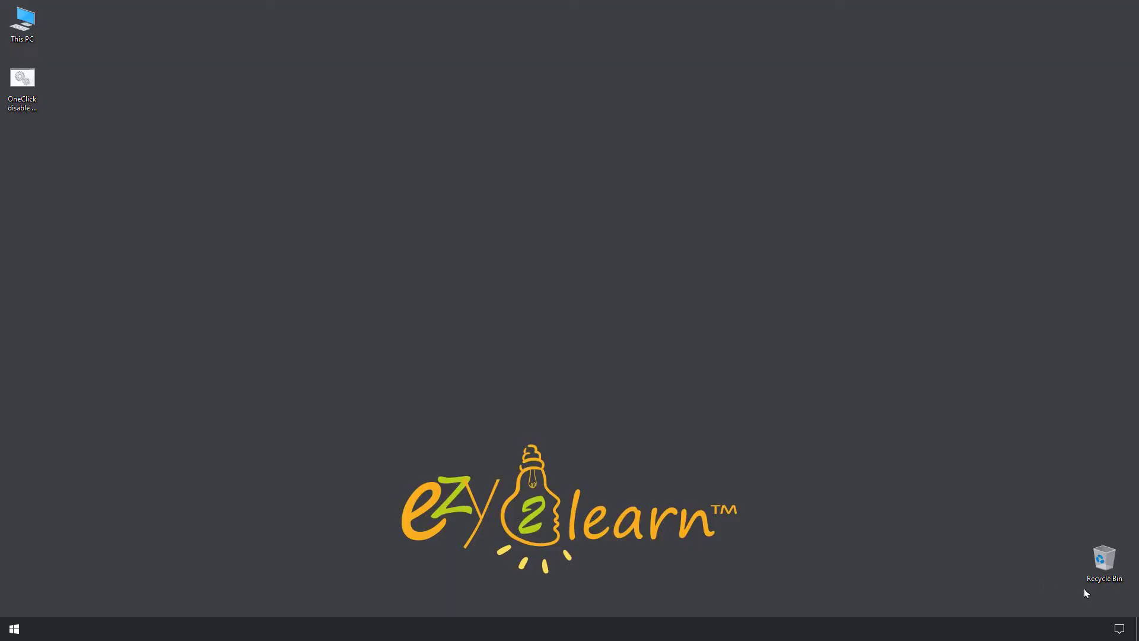
pyautogui.click(1119, 628)
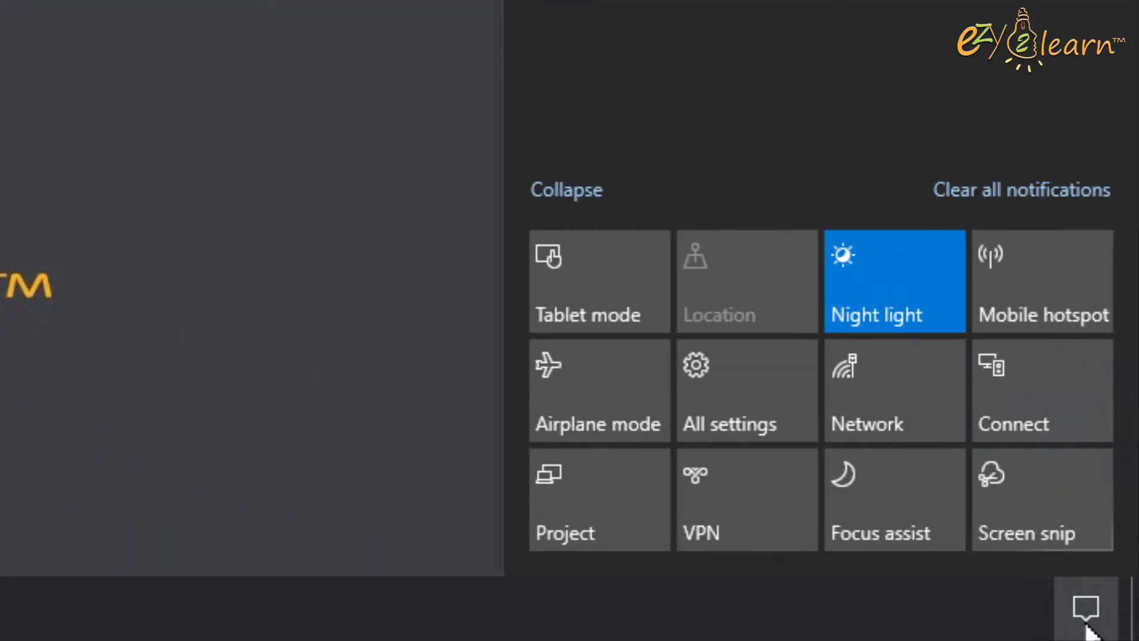